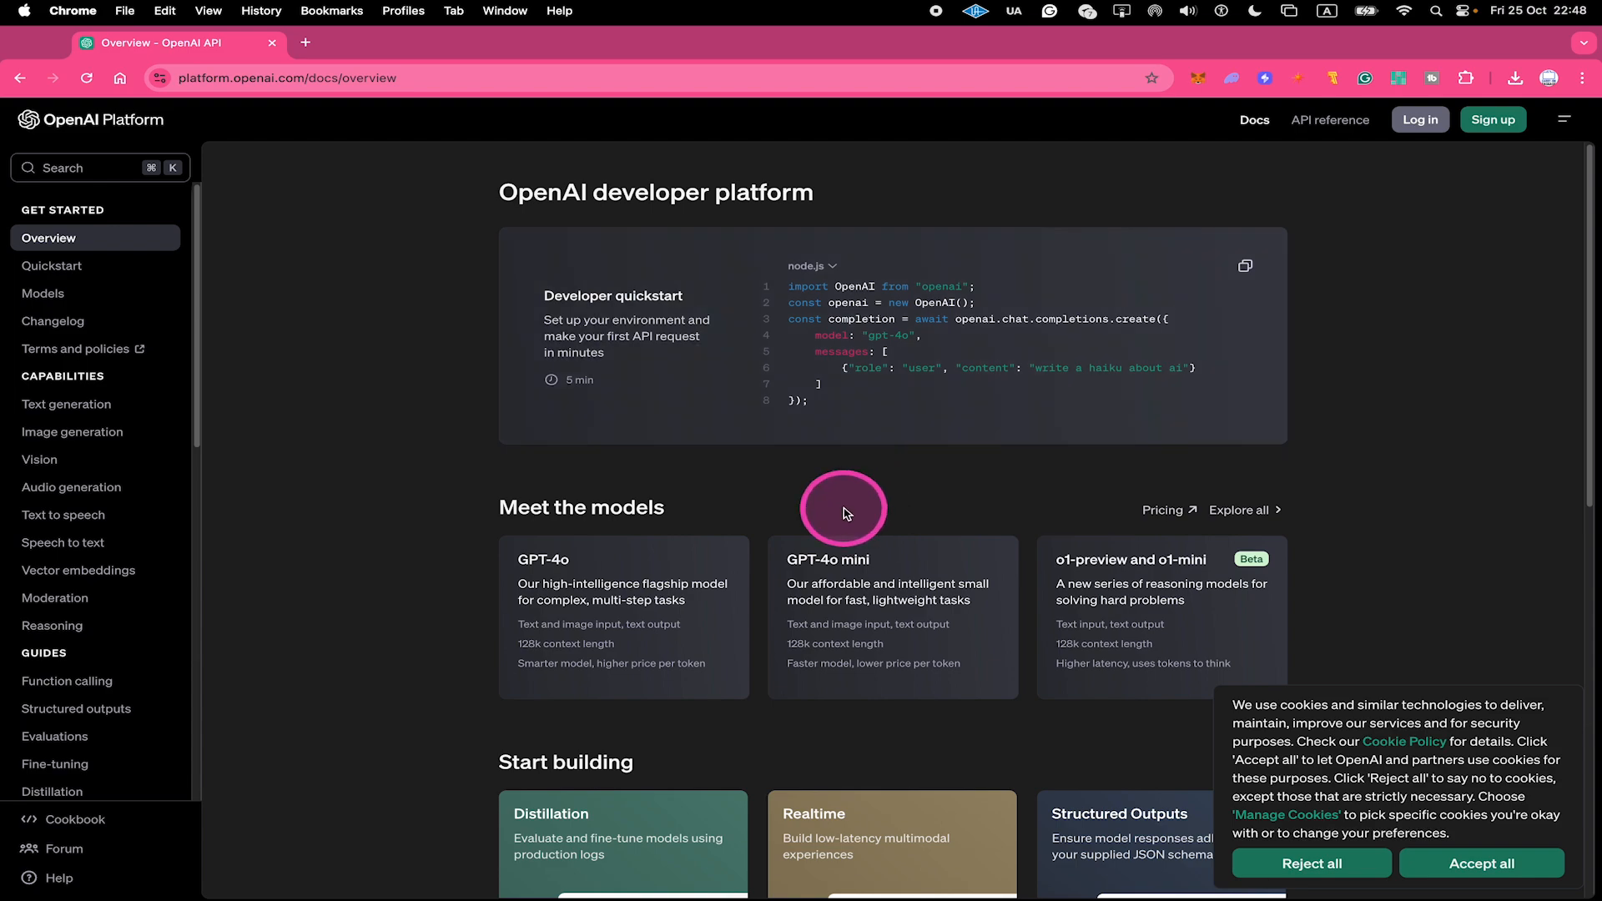
{"action": "mouse_move", "coordinate": [1419, 120]}
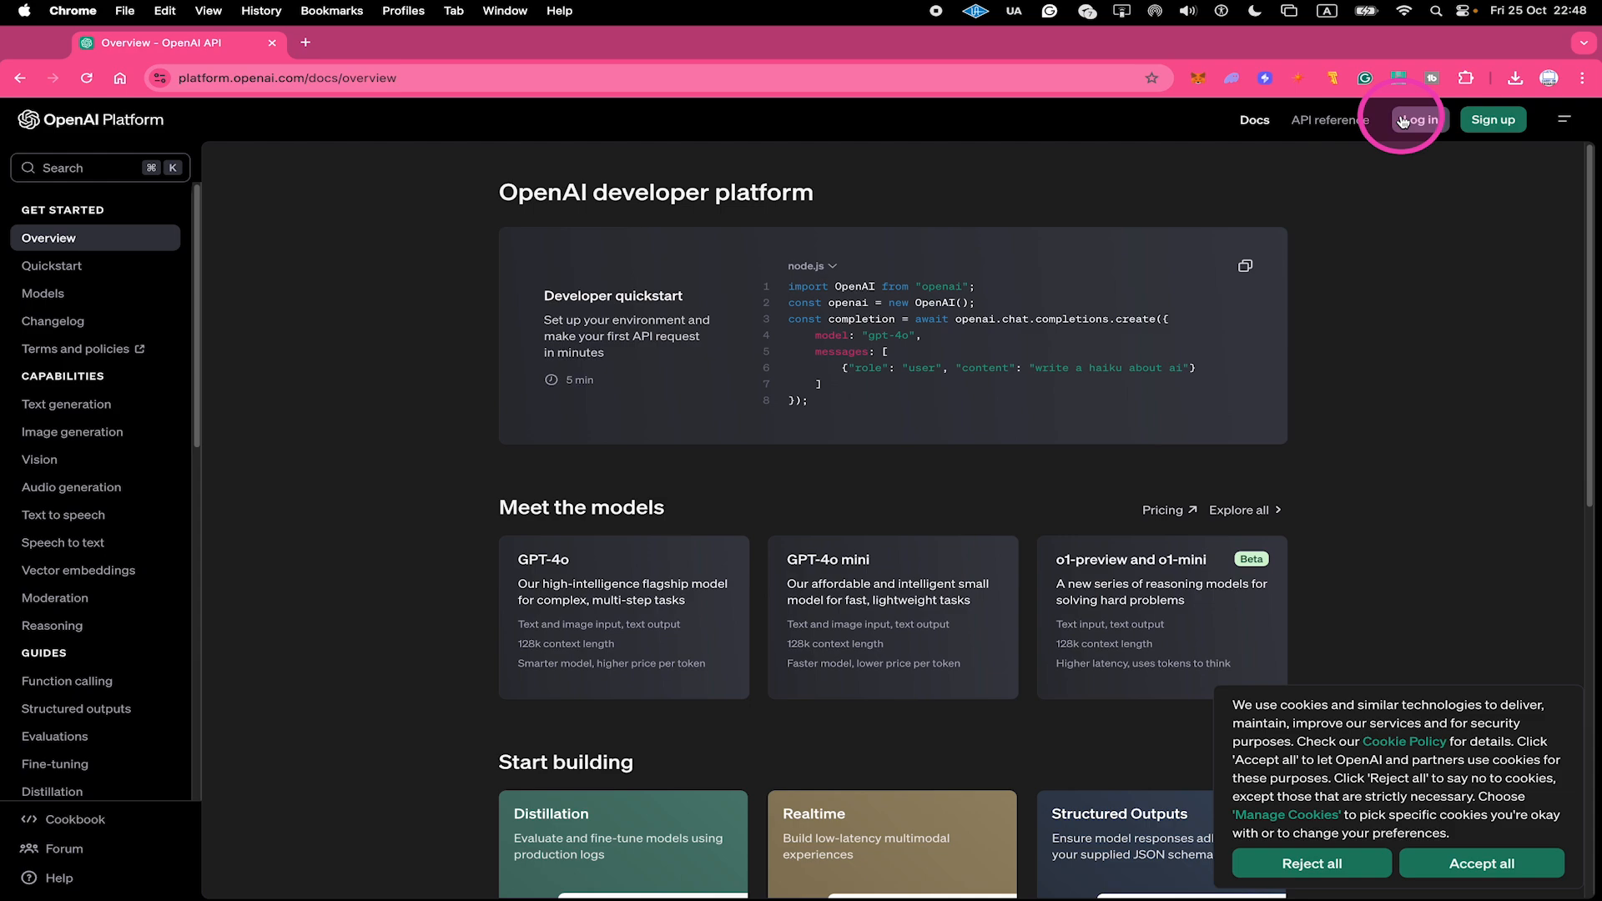
{"action": "mouse_move", "coordinate": [1372, 141]}
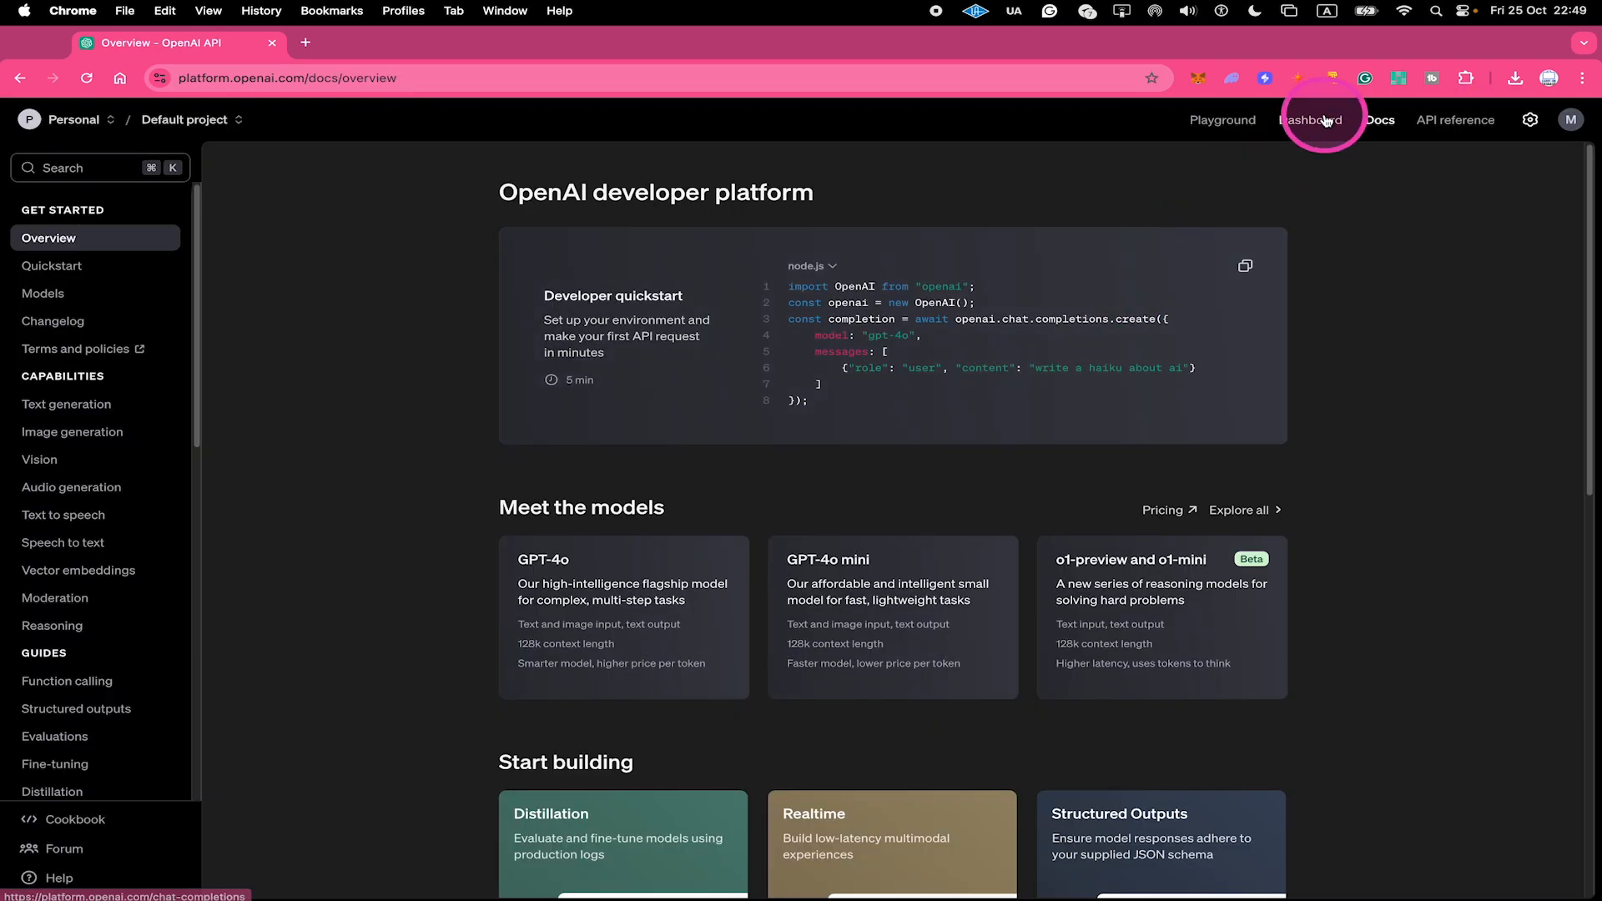
Navigate from the Dashboard to the API keys page listing the project's existing key
{"action": "left_click", "coordinate": [1312, 121]}
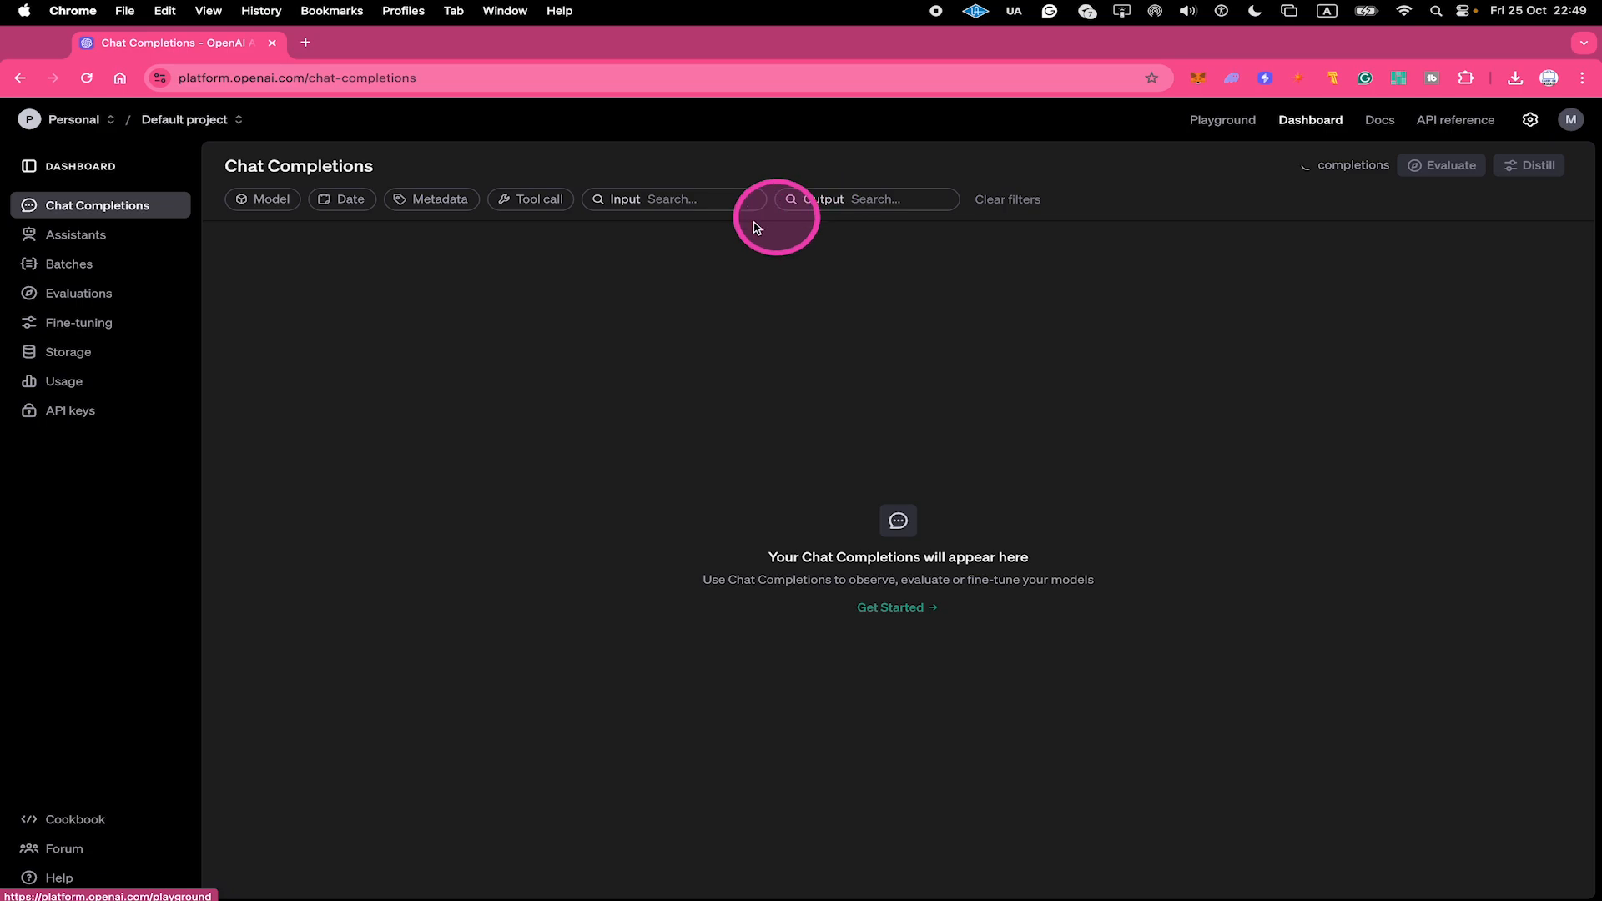
{"action": "left_click", "coordinate": [70, 410]}
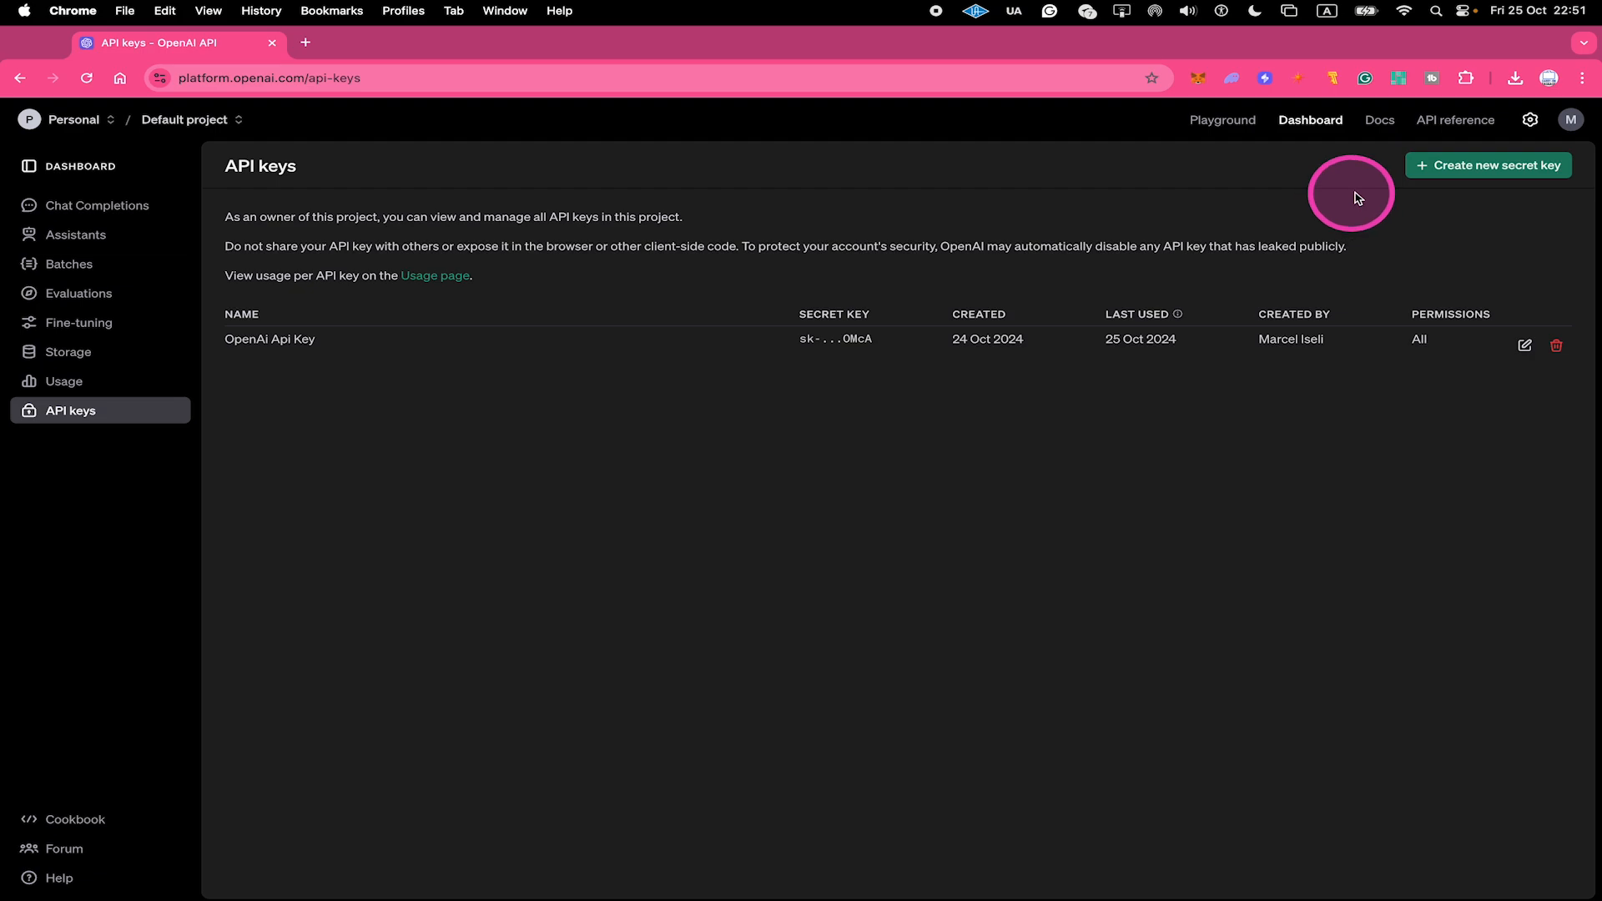
Create a secret key named 'My Very First API KEY' for Default project with All permissions
{"action": "left_click", "coordinate": [1487, 165]}
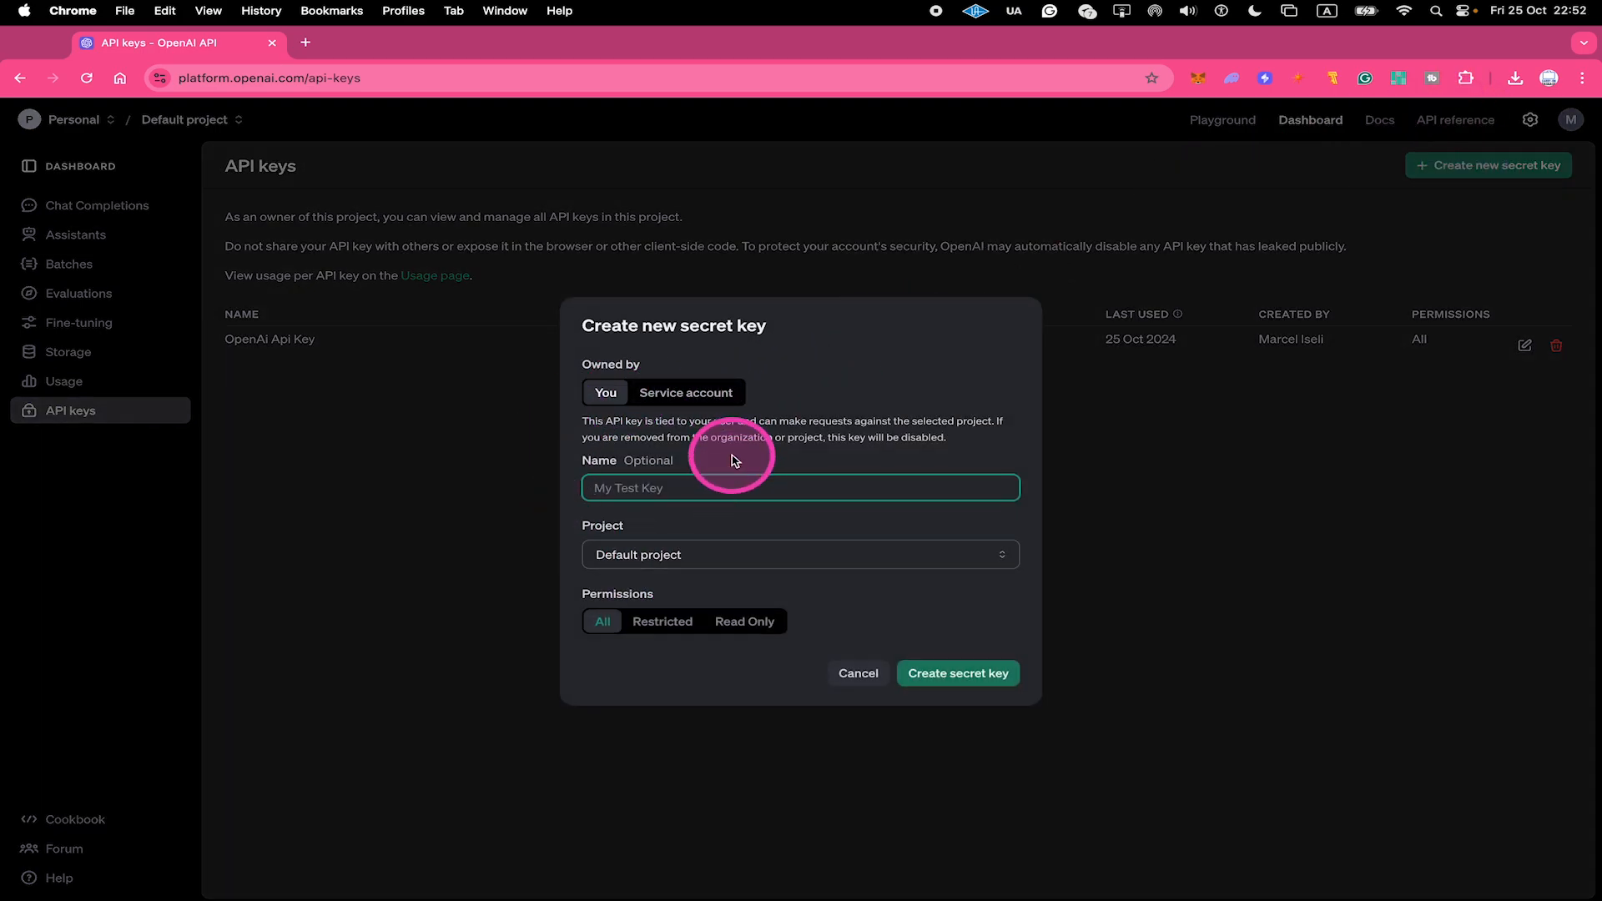
{"action": "type", "text": "My Very First API KEY"}
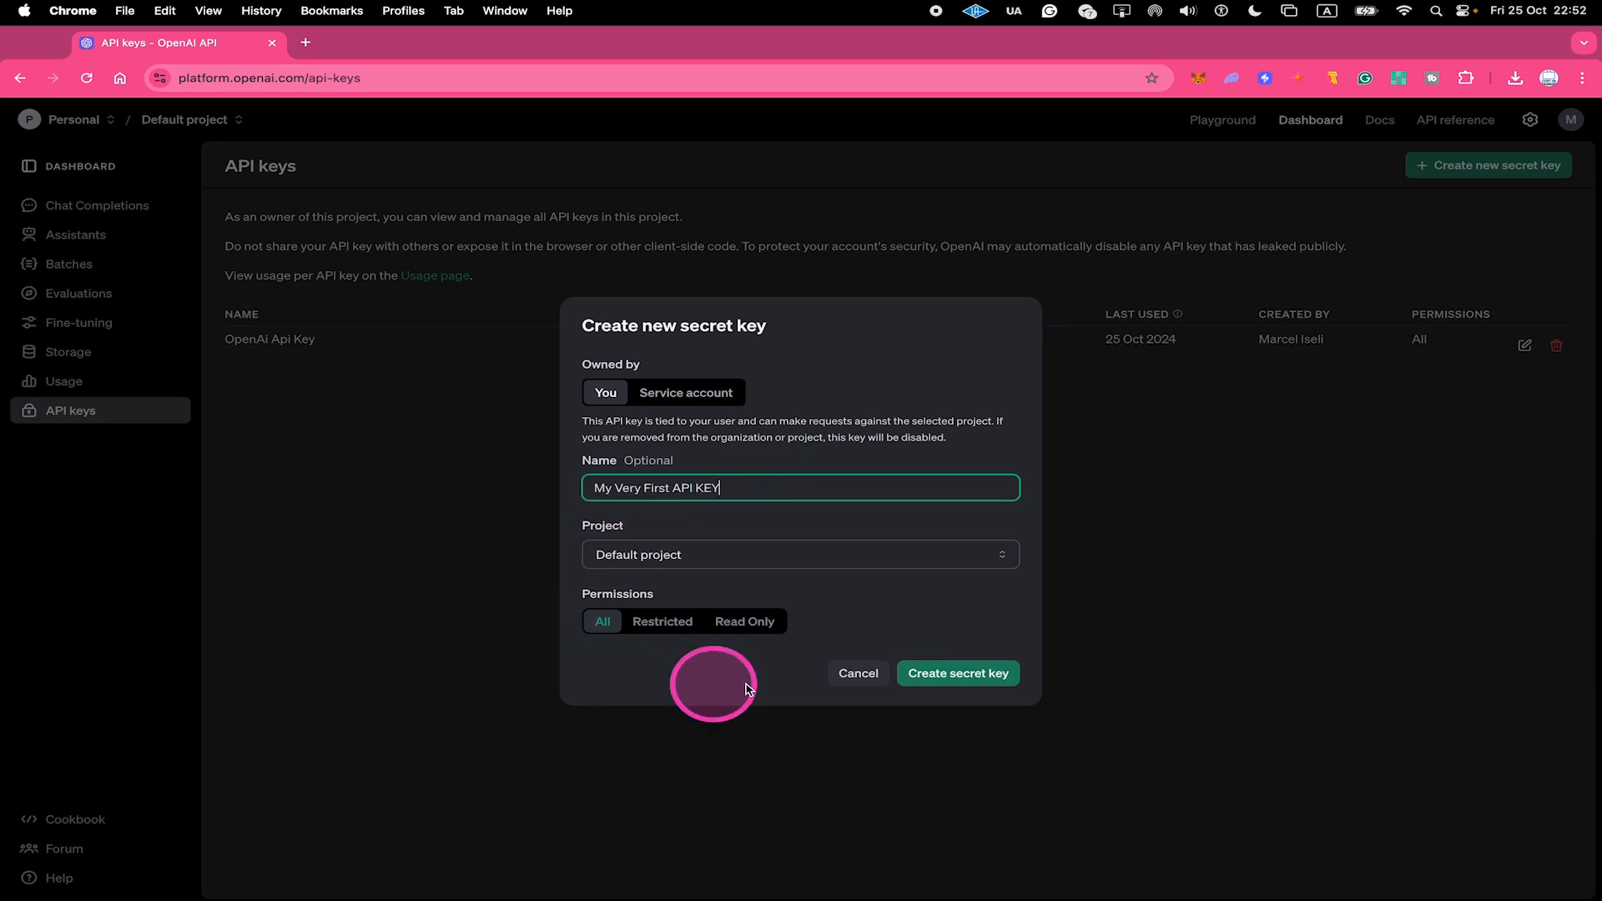
{"action": "mouse_move", "coordinate": [781, 581]}
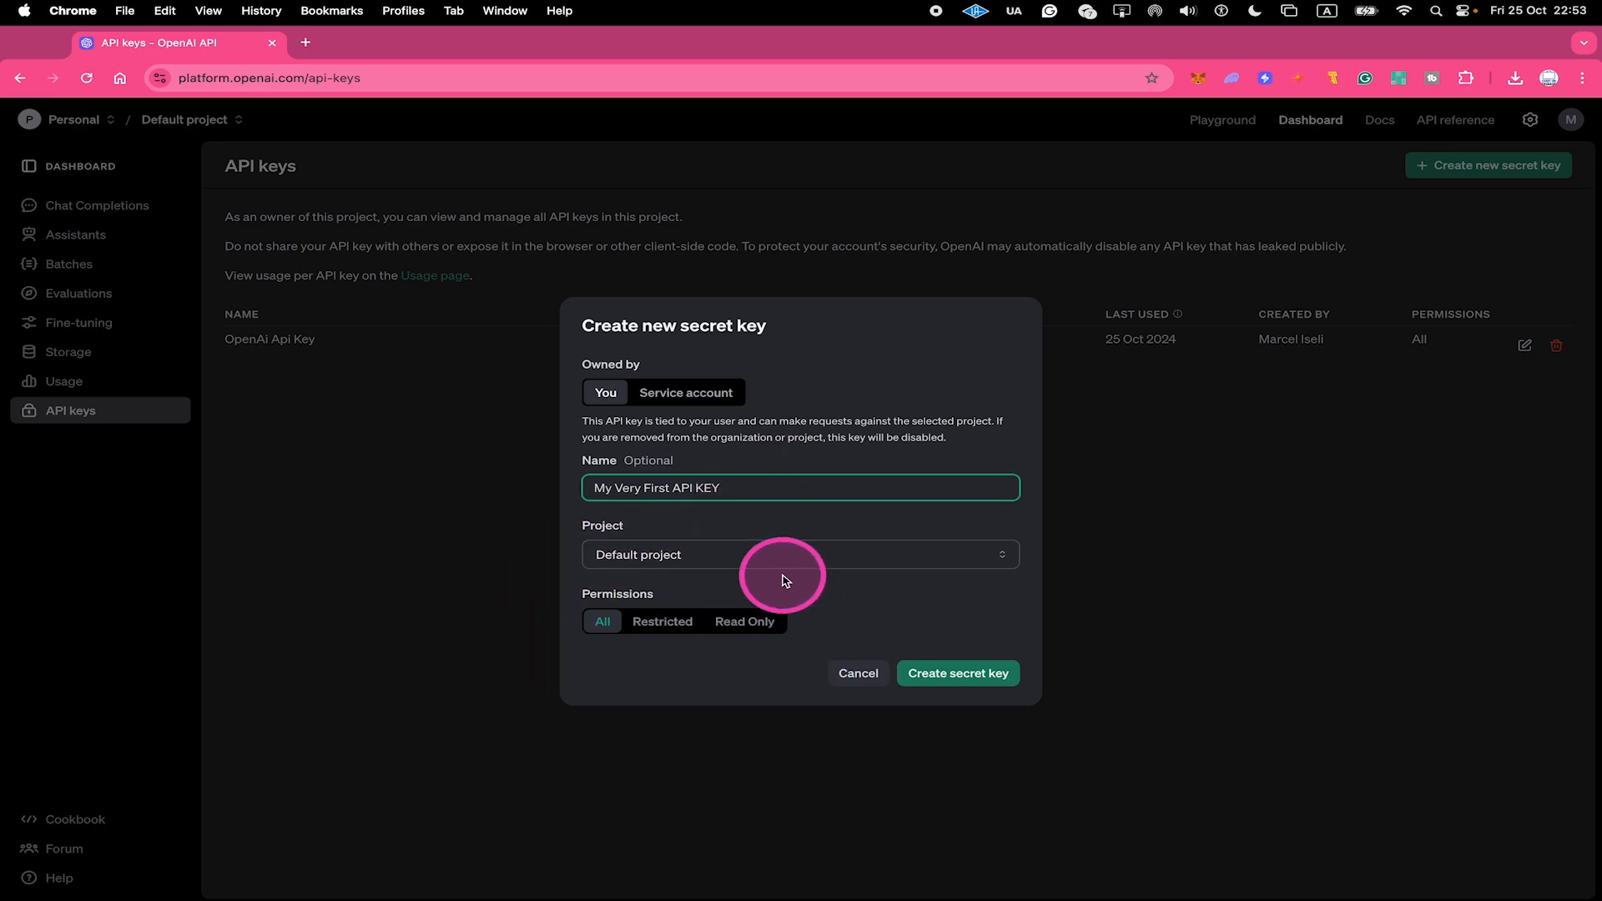
{"action": "left_click", "coordinate": [957, 672]}
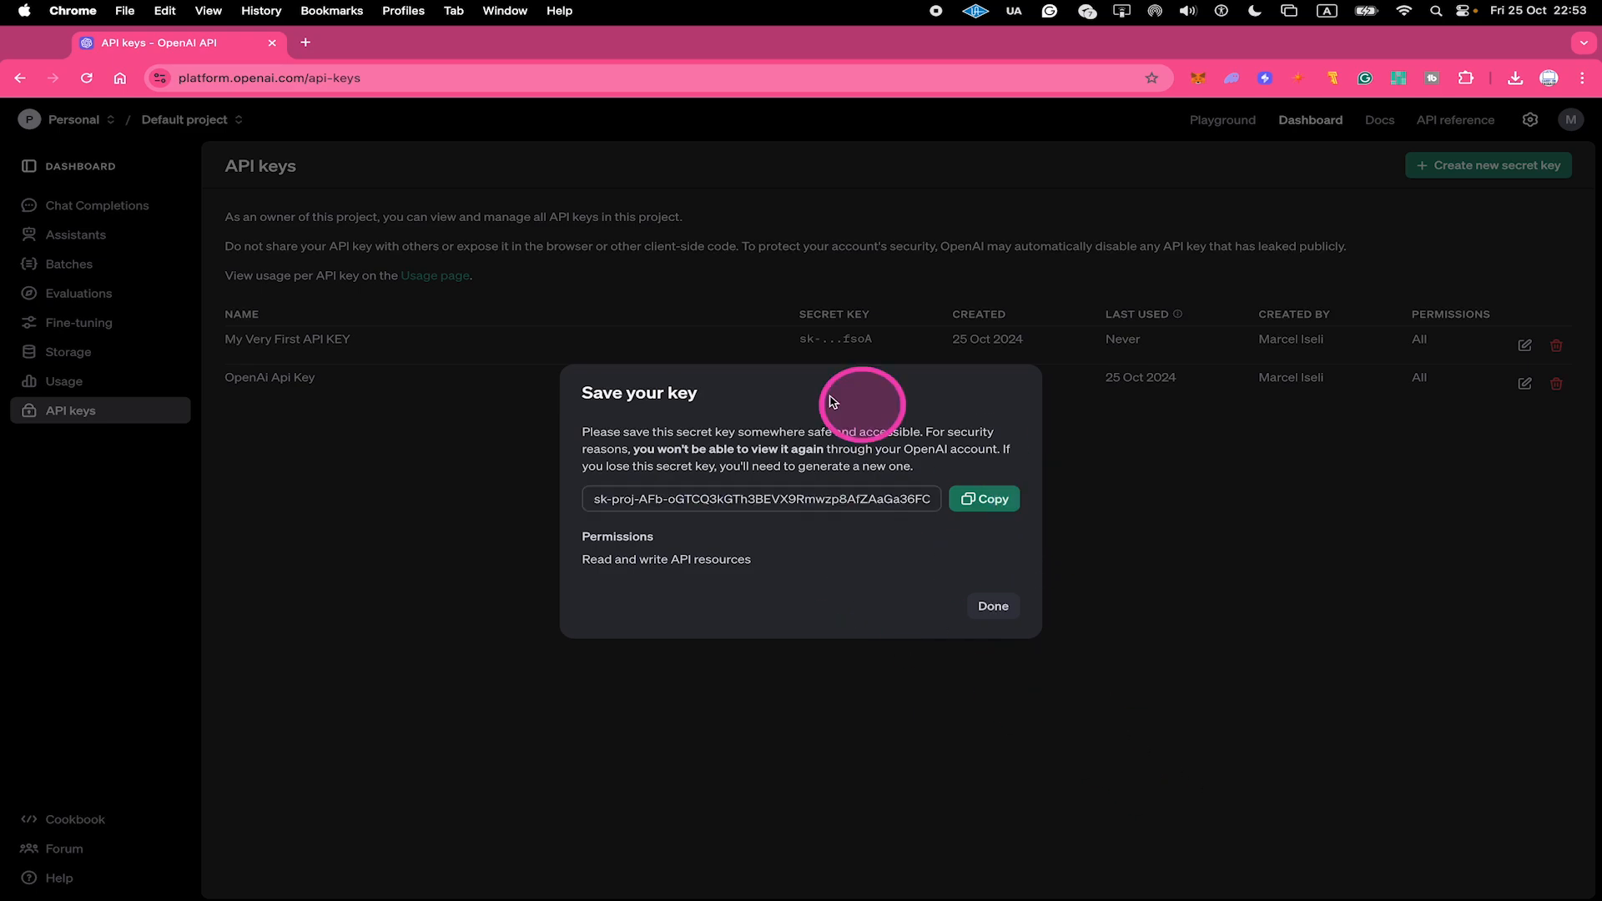
{"action": "mouse_move", "coordinate": [829, 548]}
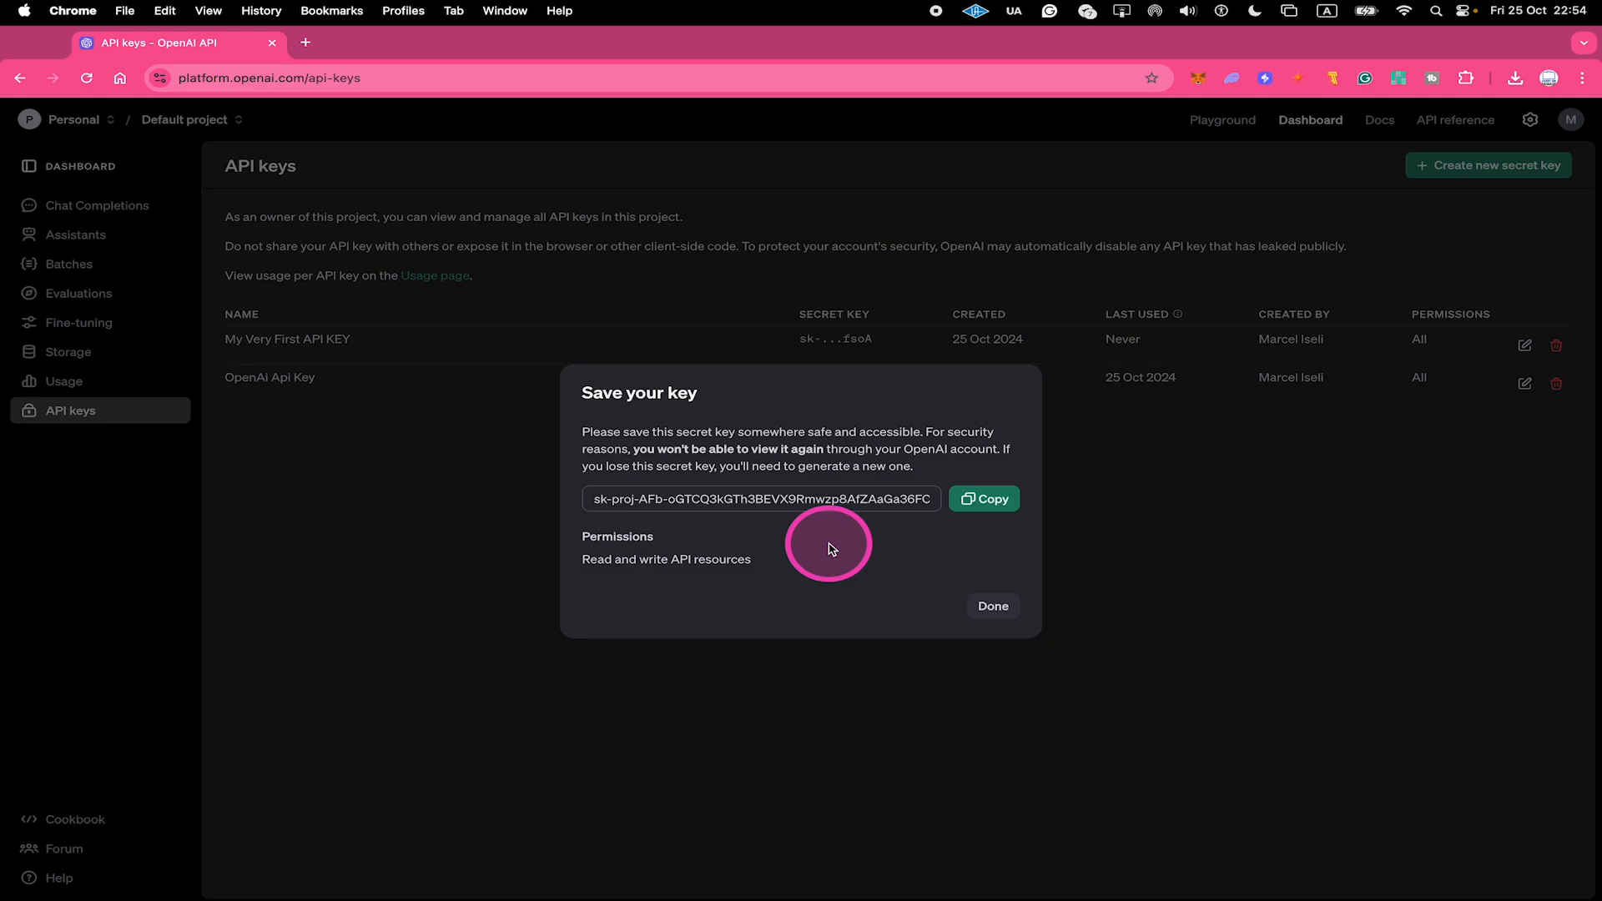
{"action": "mouse_move", "coordinate": [773, 545]}
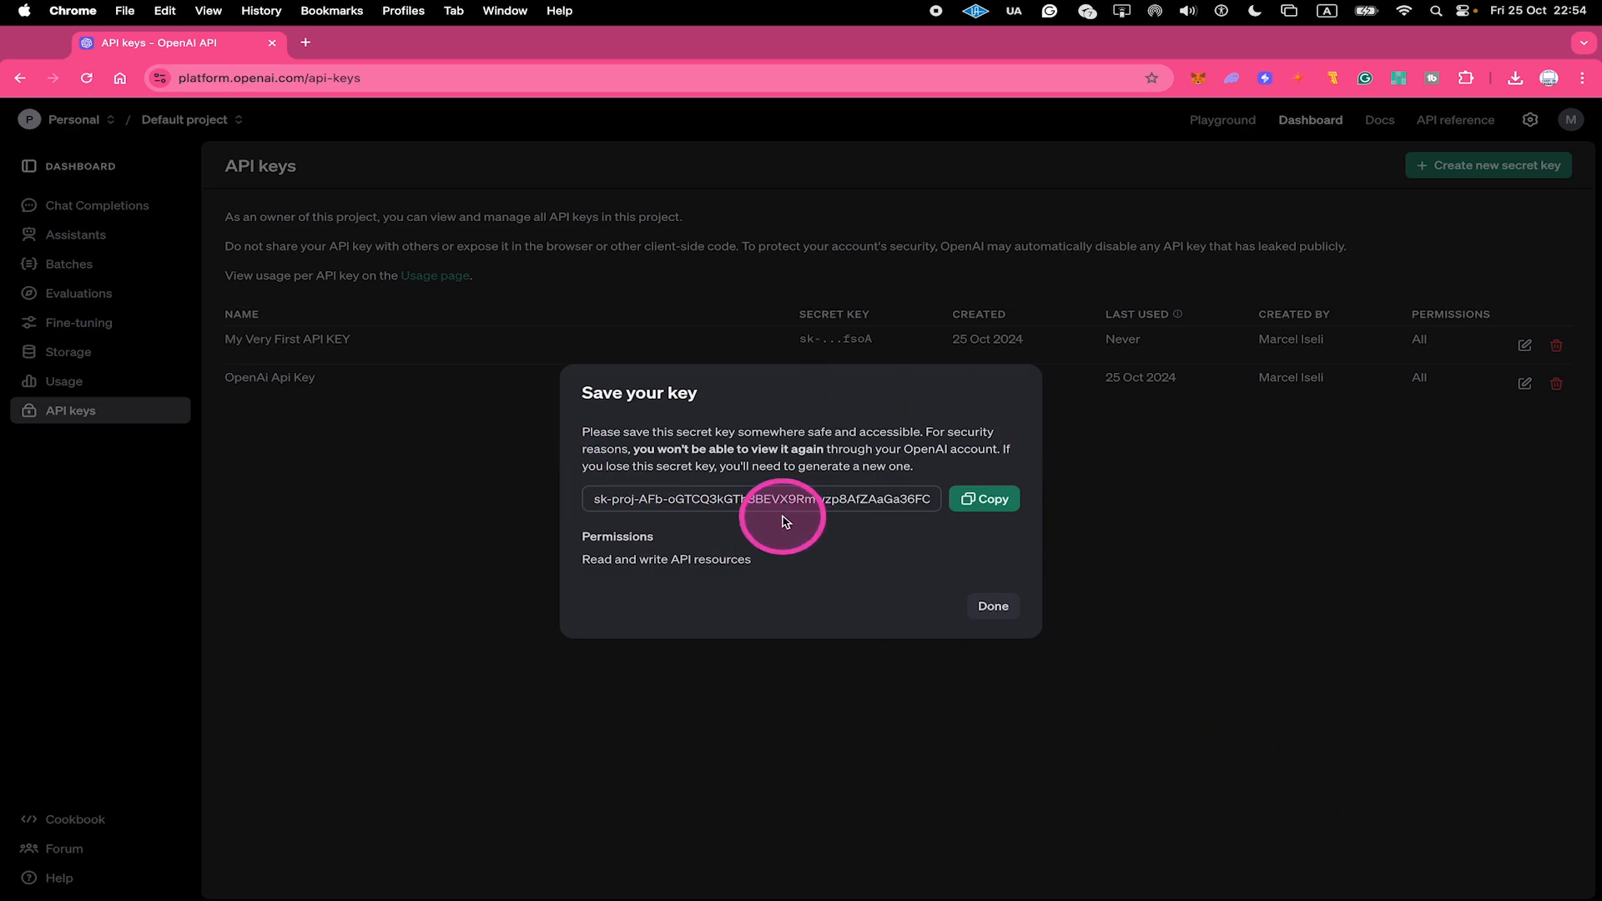
Dismiss the Save your key notice so both keys show in the list
{"action": "left_click", "coordinate": [989, 606]}
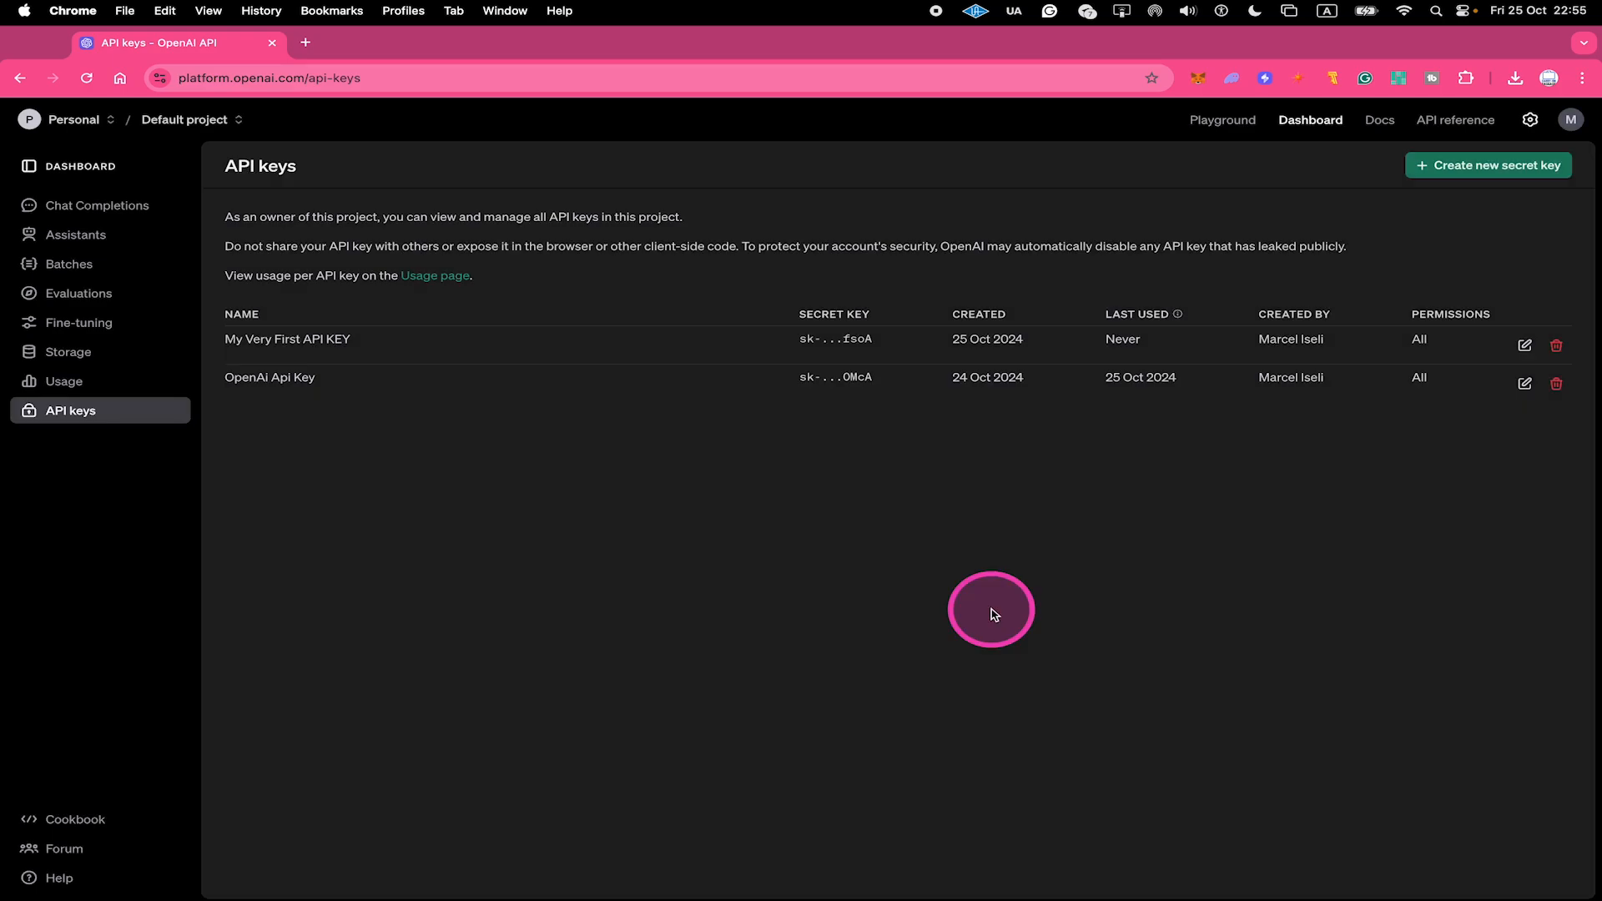